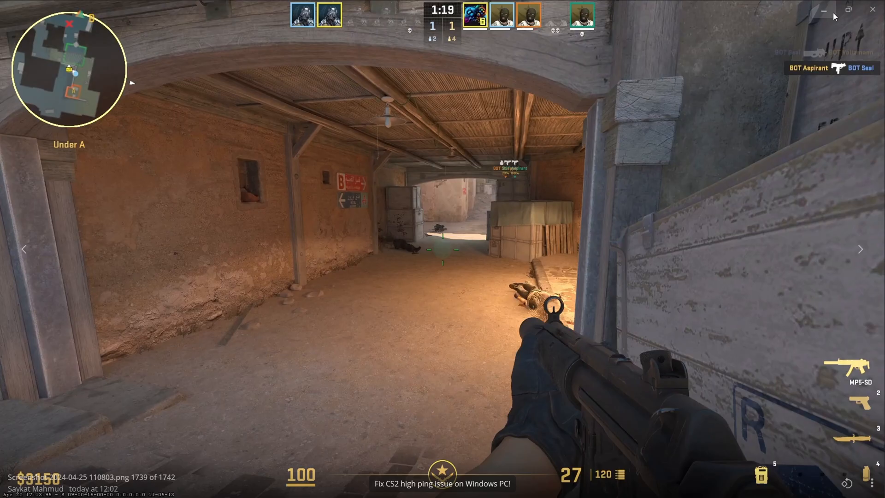
Close Counter-Strike 2 to reveal the Windows desktop.
{"action": "left_click", "coordinate": [825, 11]}
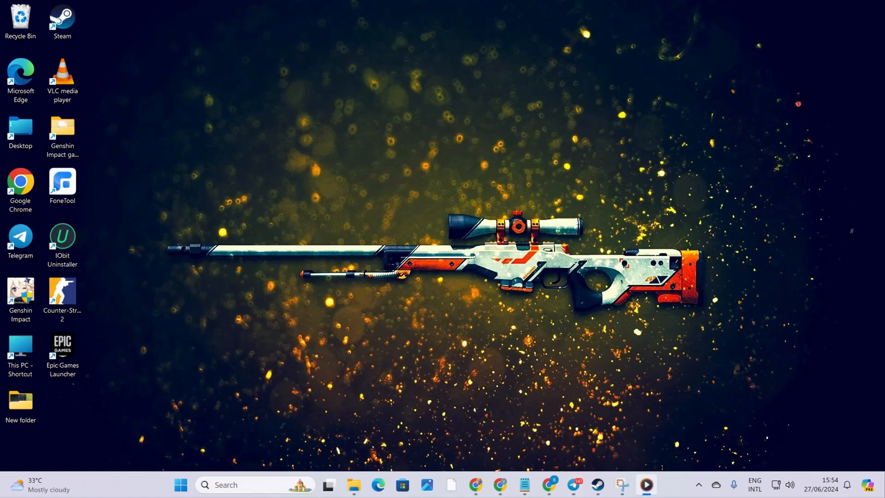
{"action": "mouse_move", "coordinate": [399, 38]}
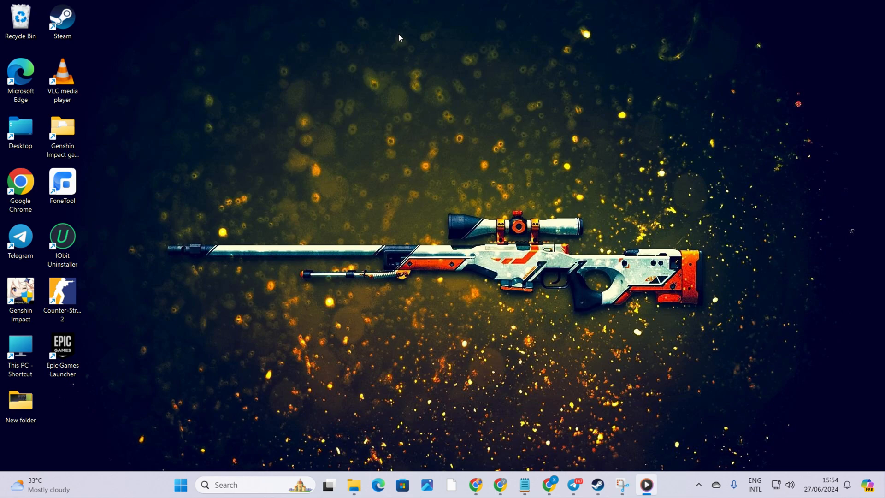
{"action": "mouse_move", "coordinate": [403, 33]}
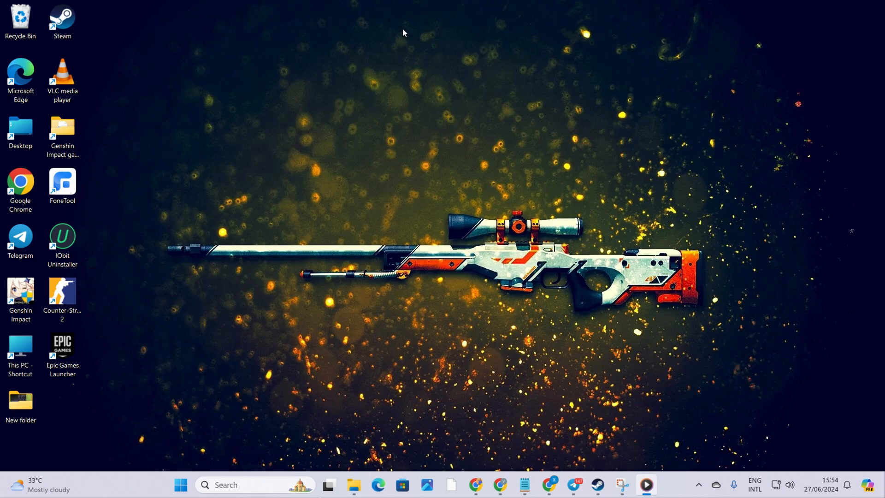
{"action": "mouse_move", "coordinate": [499, 484]}
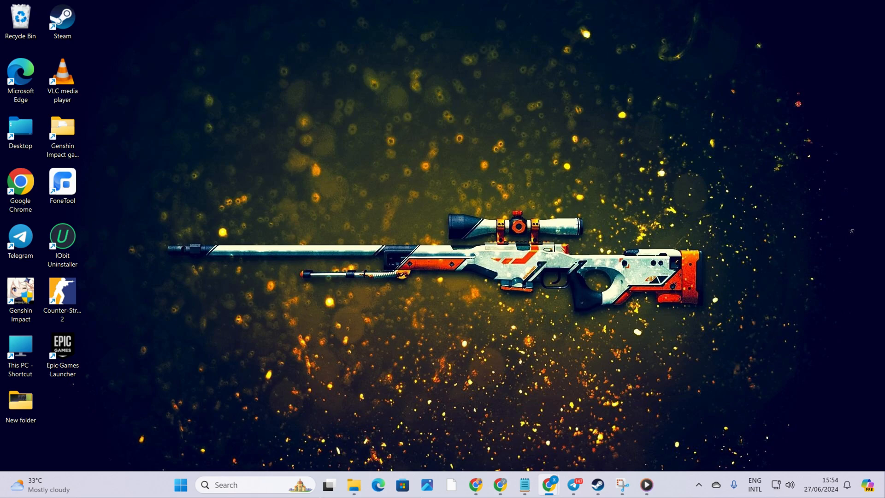
{"action": "left_click", "coordinate": [499, 484]}
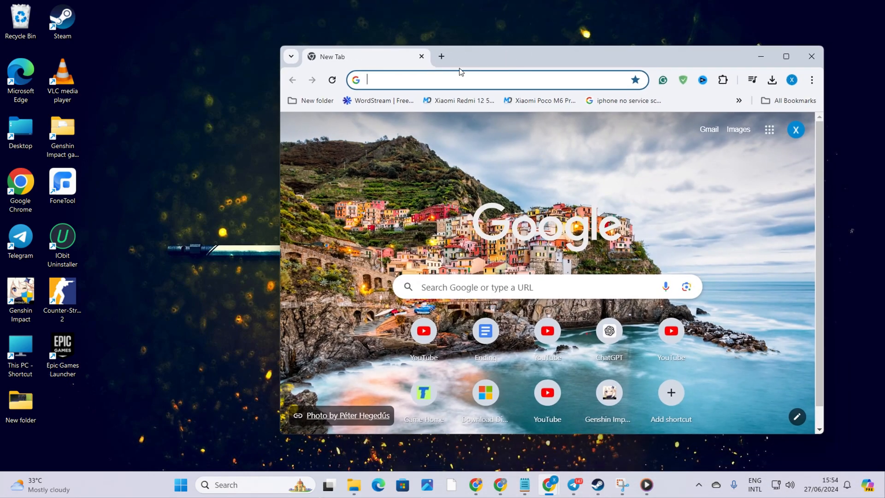
{"action": "type", "text": "speedtest.net"}
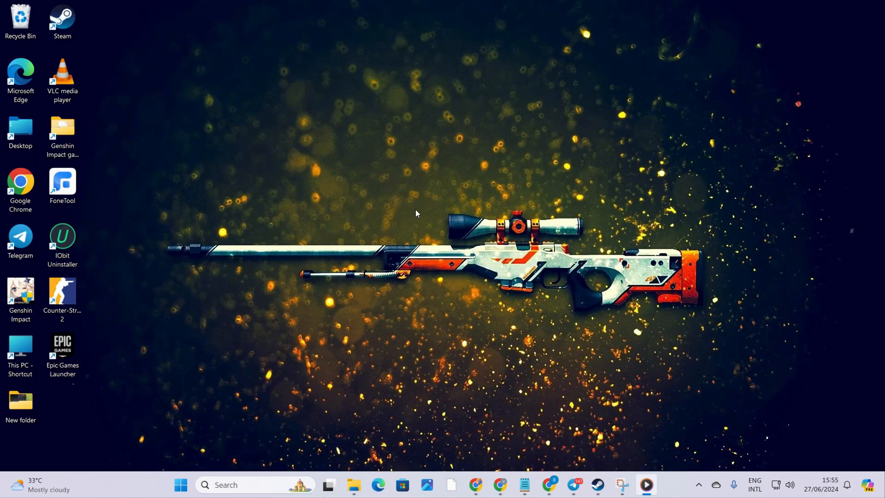
{"action": "mouse_move", "coordinate": [261, 465]}
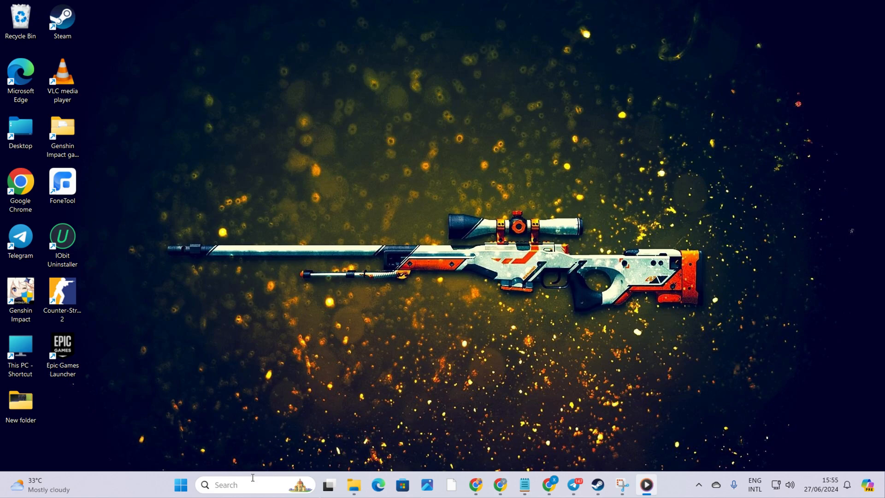
Search for 'cm' and launch Command Prompt as administrator.
{"action": "type", "text": "cmd"}
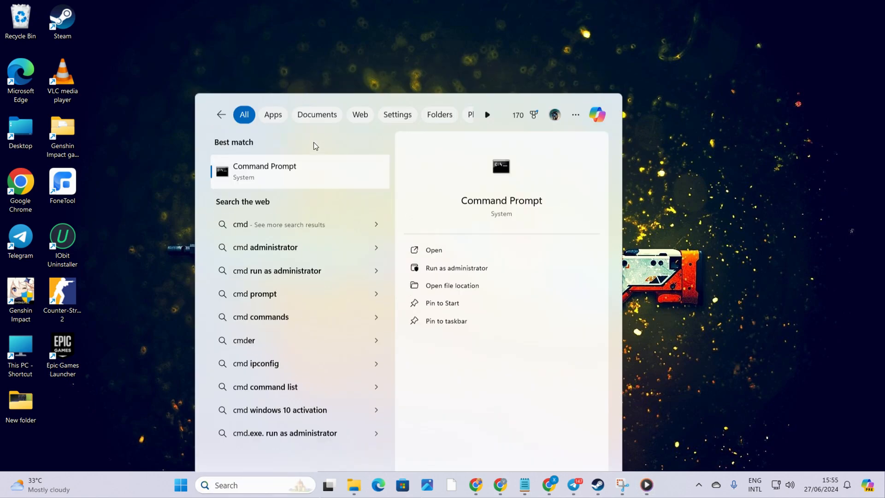
{"action": "left_click", "coordinate": [455, 268]}
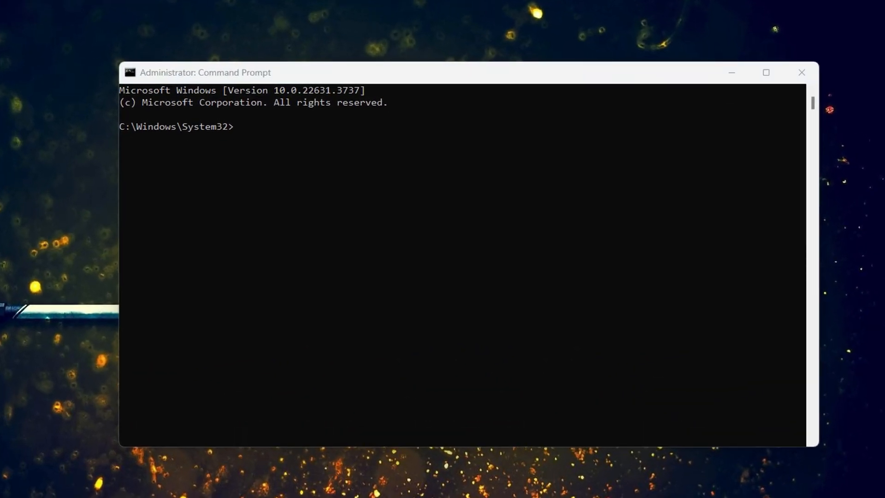
Run netsh winsock reset, ipconfig /flushdns, /release and /renew in Command Prompt.
{"action": "type", "text": "netsh winsock reset"}
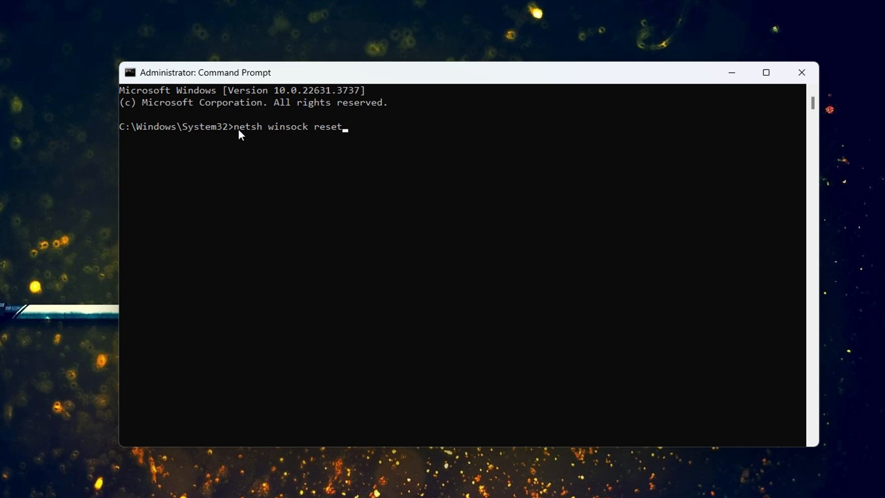
{"action": "key", "text": "Return"}
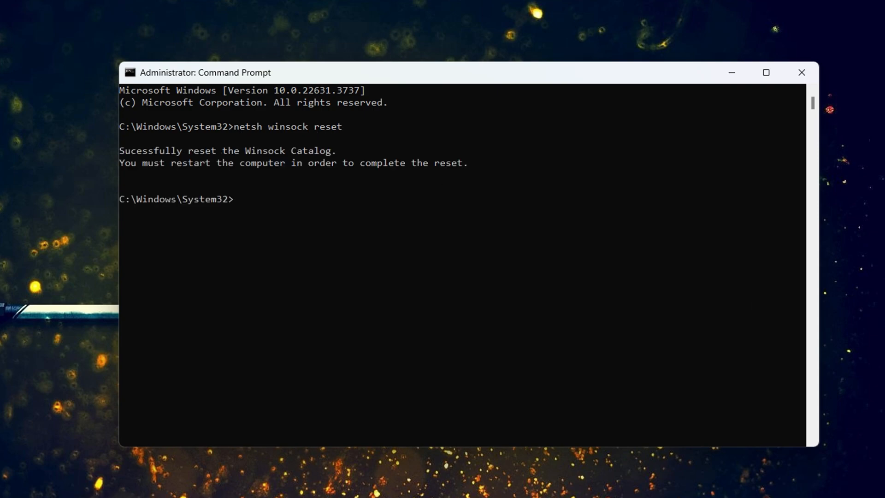
{"action": "type", "text": "ipconfig /flushdns"}
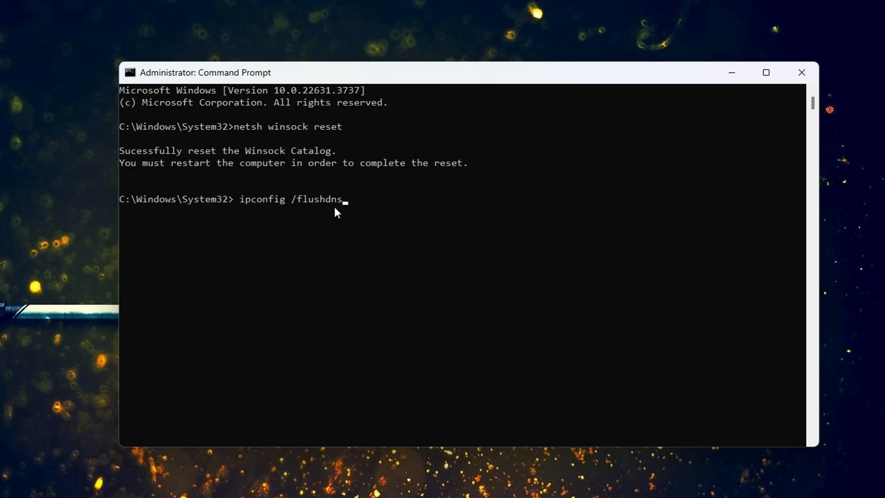
{"action": "key", "text": "Return"}
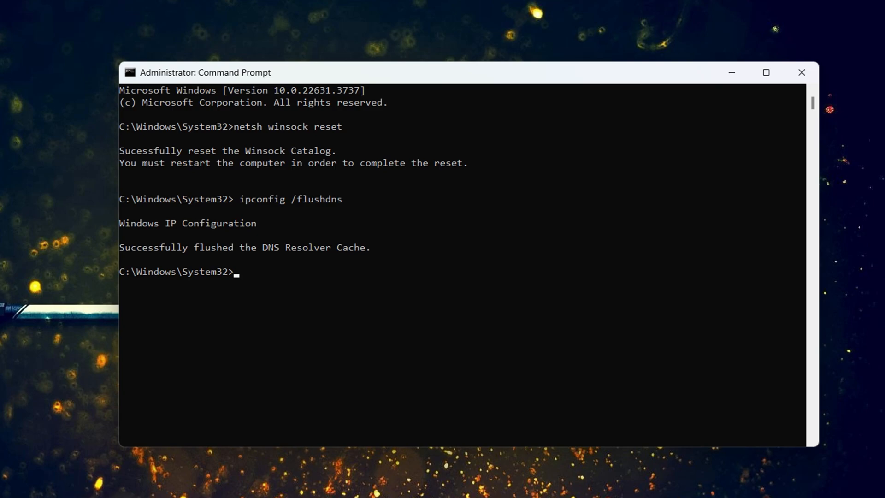
{"action": "key", "text": "Return"}
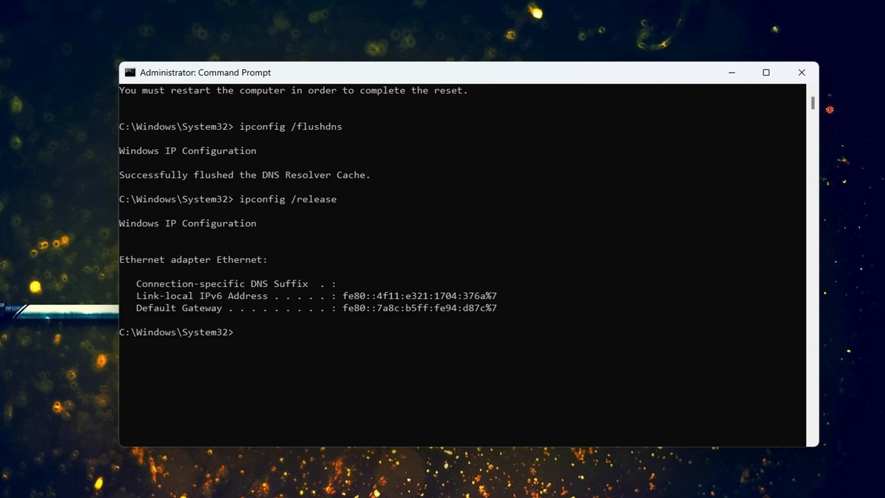
{"action": "type", "text": "ipconfig /renew"}
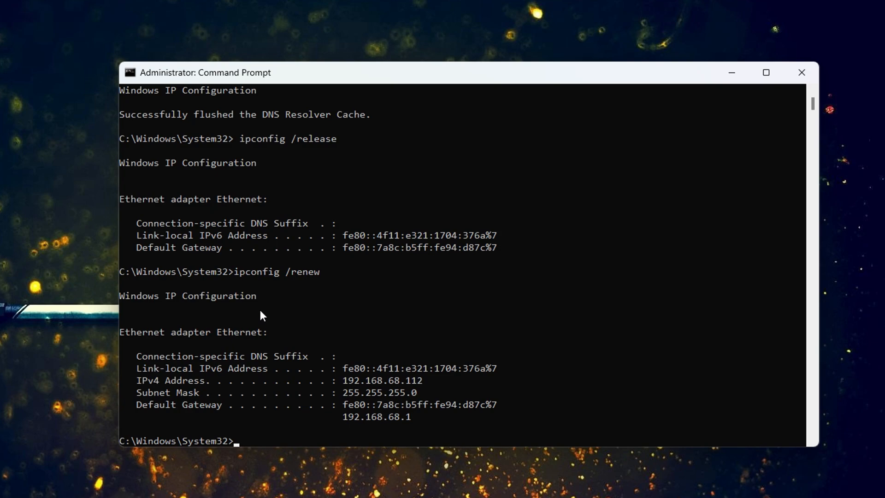
{"action": "scroll", "scroll_direction": "down", "scroll_amount": 3}
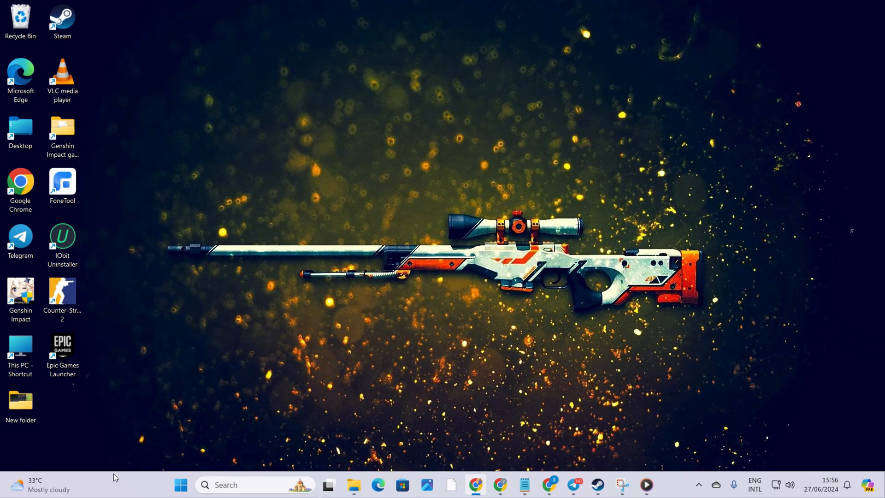
Clear the remaining window from the taskbar to show the desktop.
{"action": "left_click", "coordinate": [181, 485]}
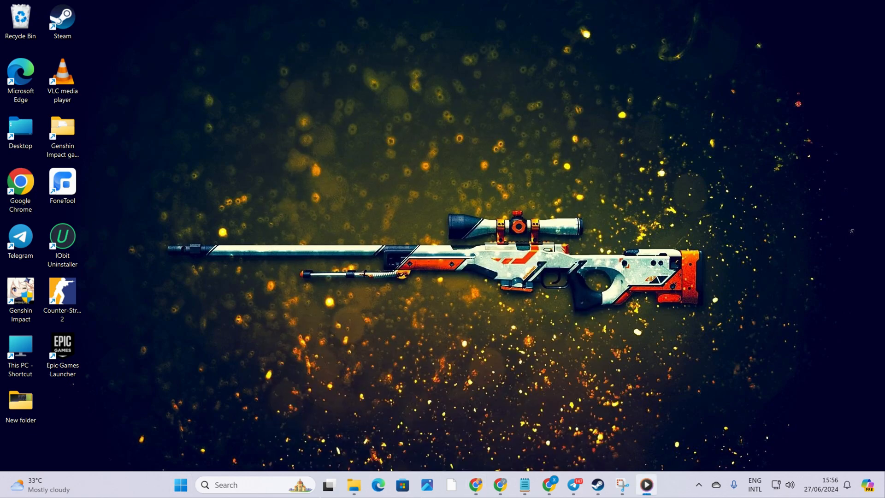
{"action": "mouse_move", "coordinate": [398, 50]}
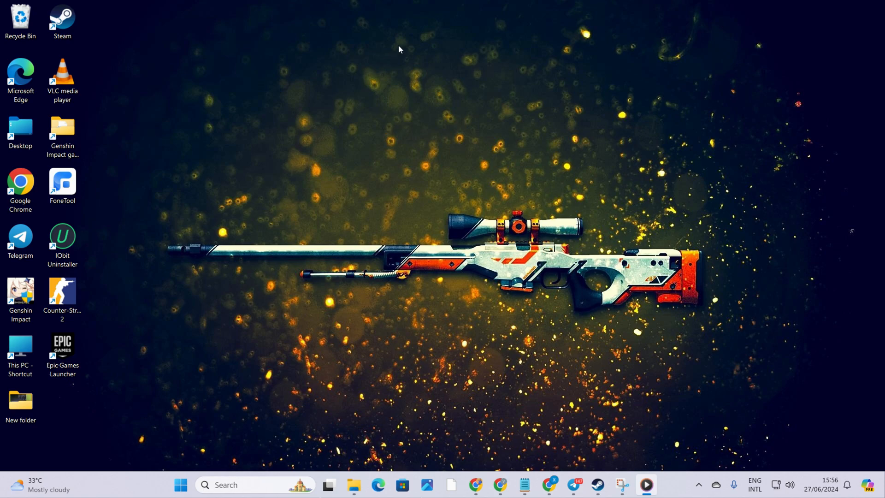
Ping 1.1.1.1 and 8.8.8.8 from a Command Prompt window to compare latency.
{"action": "left_click", "coordinate": [646, 484]}
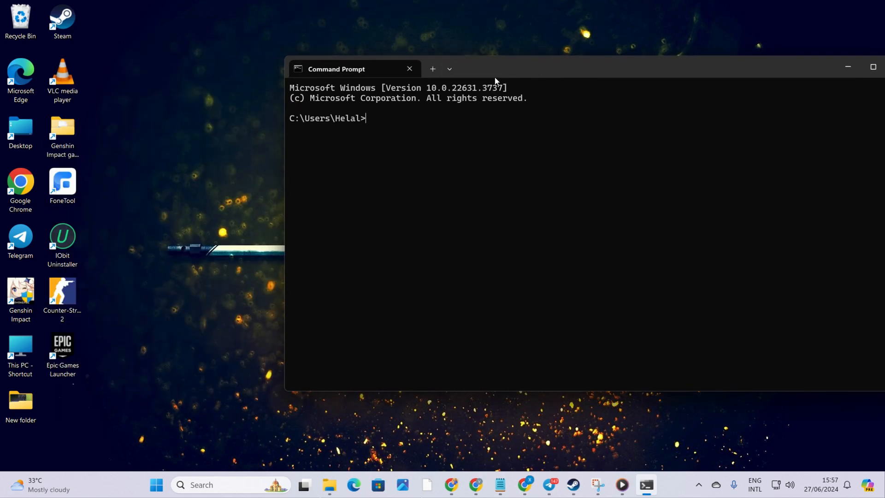
{"action": "type", "text": "ping 1.1.1.1"}
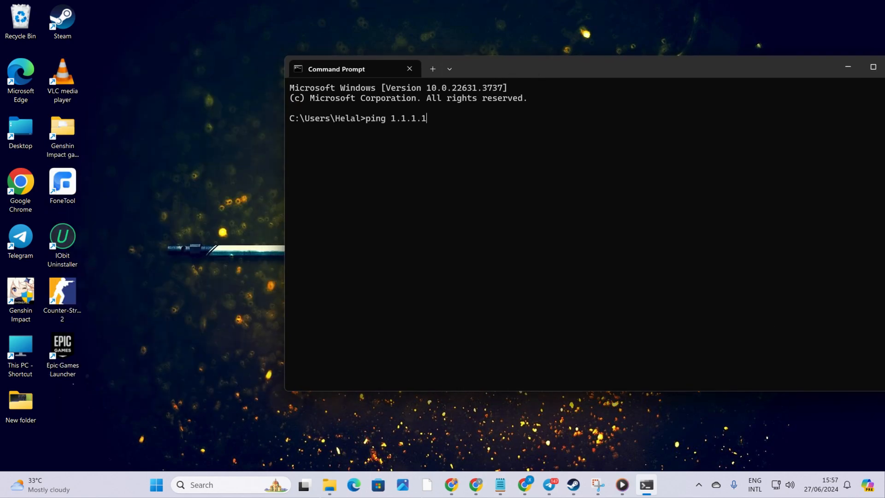
{"action": "key", "text": "Return"}
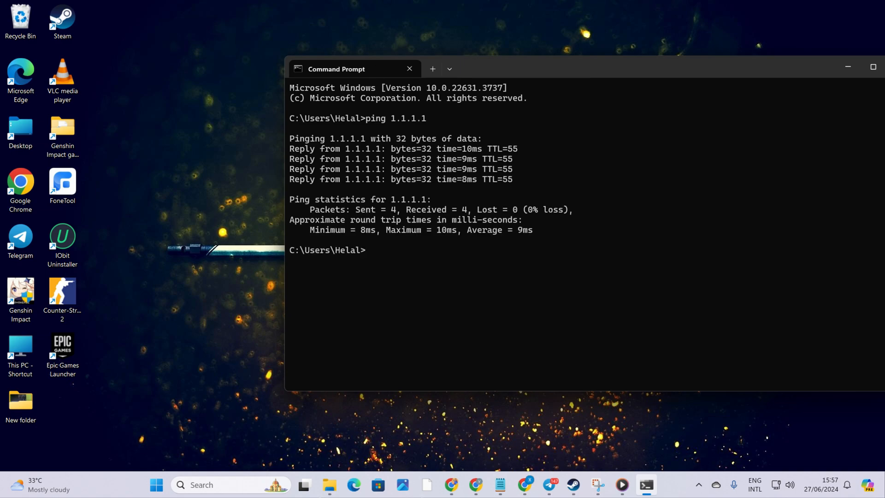
{"action": "type", "text": "ping"}
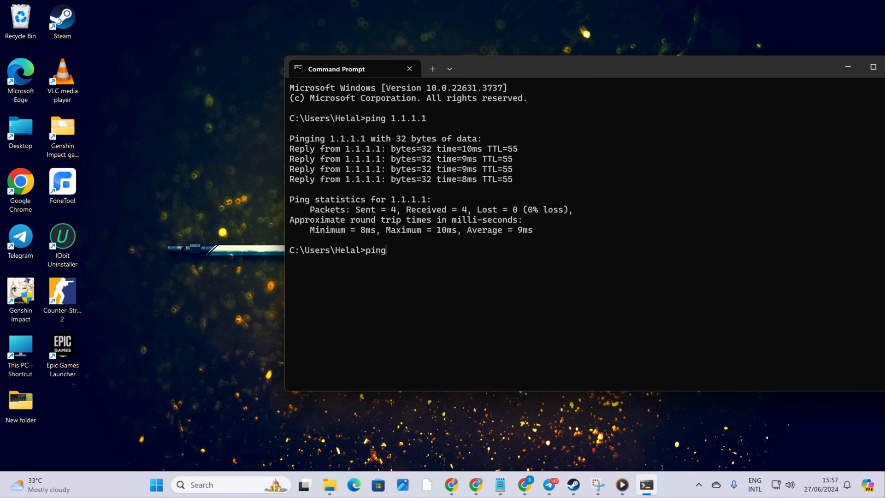
{"action": "type", "text": "8.8.8.8"}
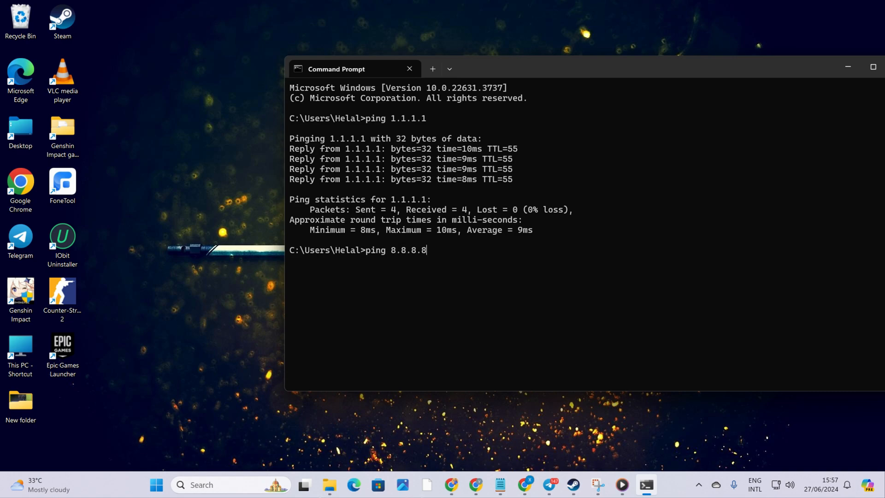
{"action": "key", "text": "Return"}
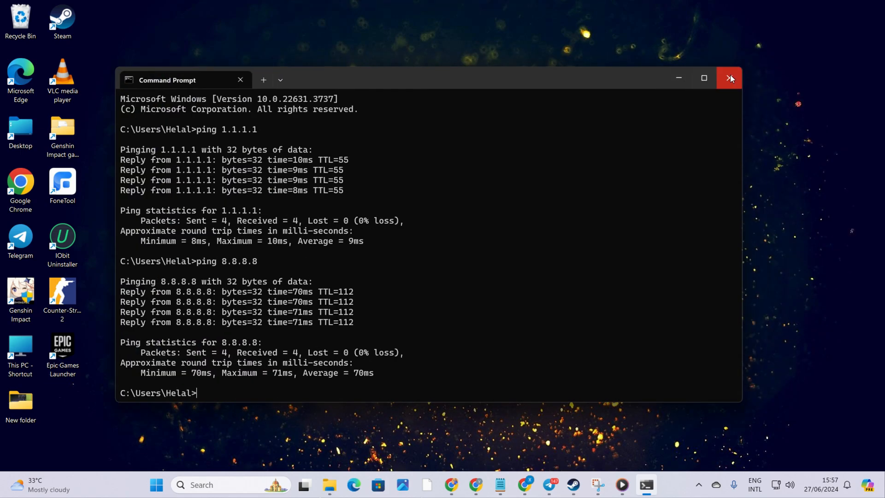
Open Ethernet settings and start editing the DNS server assignment.
{"action": "left_click", "coordinate": [729, 77]}
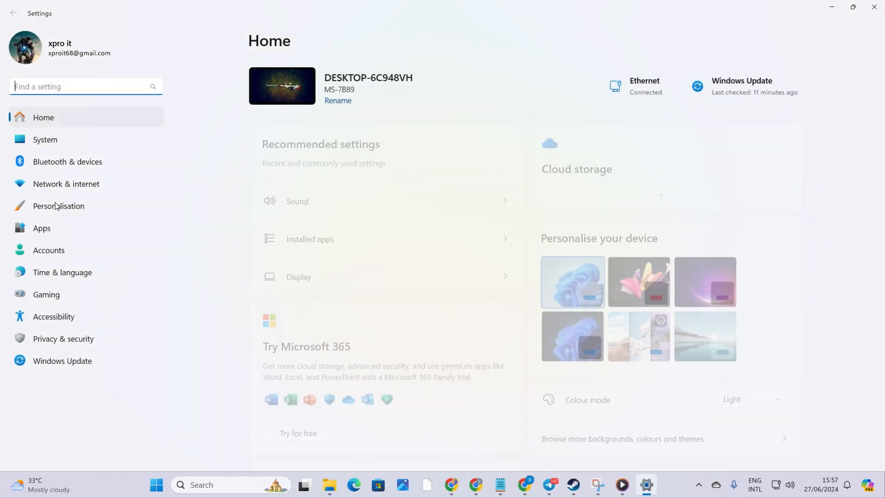
{"action": "left_click", "coordinate": [66, 183]}
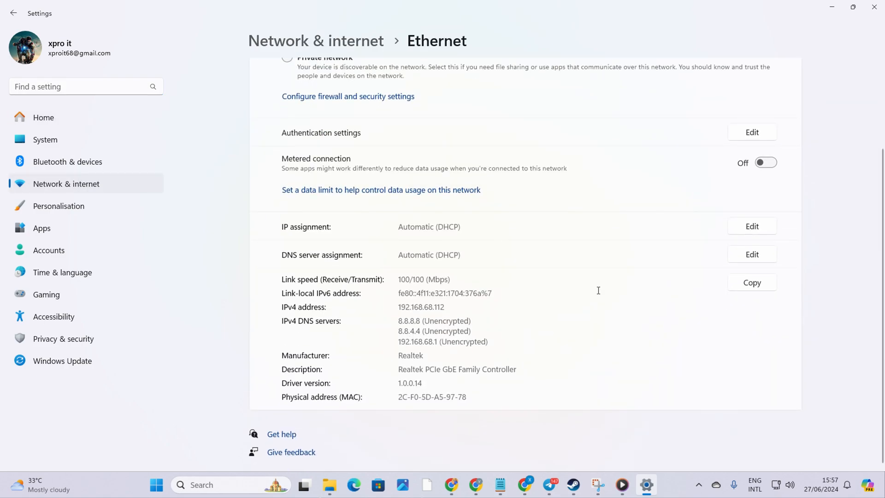
{"action": "left_click", "coordinate": [751, 254]}
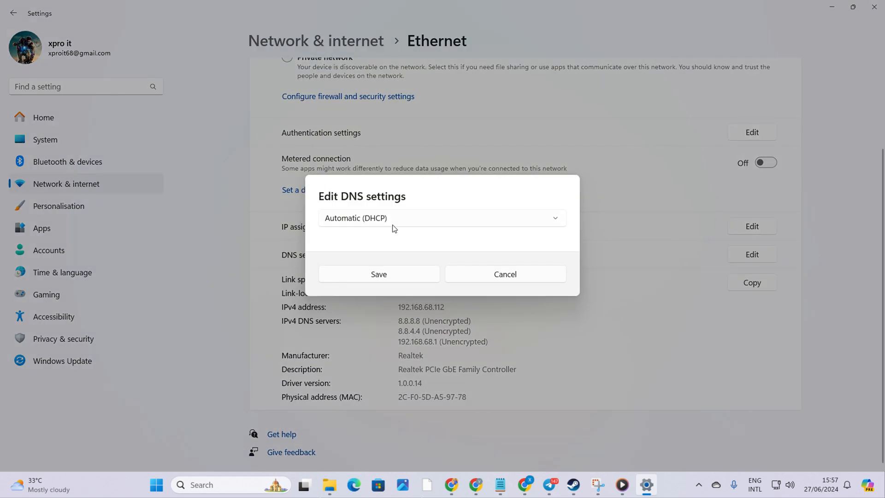
Set manual IPv4 DNS with preferred 1.0.0.1, save, and close Settings.
{"action": "left_click", "coordinate": [442, 218]}
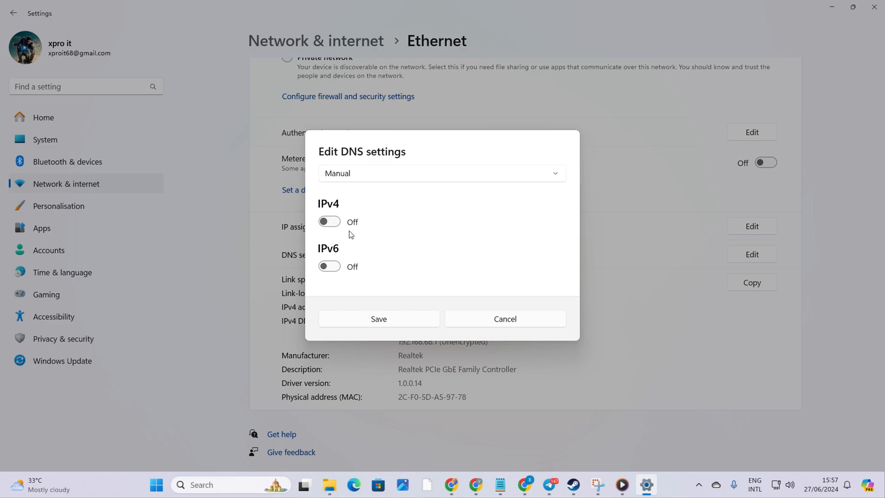
{"action": "left_click", "coordinate": [329, 221]}
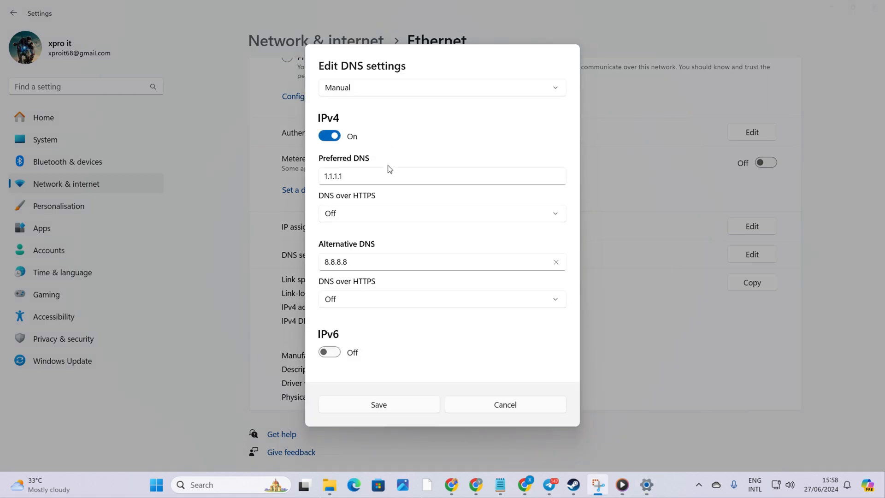
{"action": "left_click", "coordinate": [440, 175]}
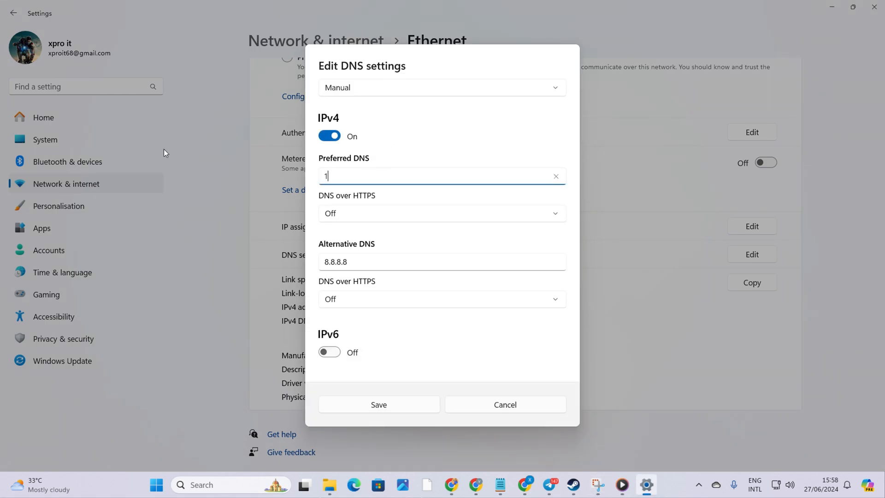
{"action": "type", "text": ".0.0."}
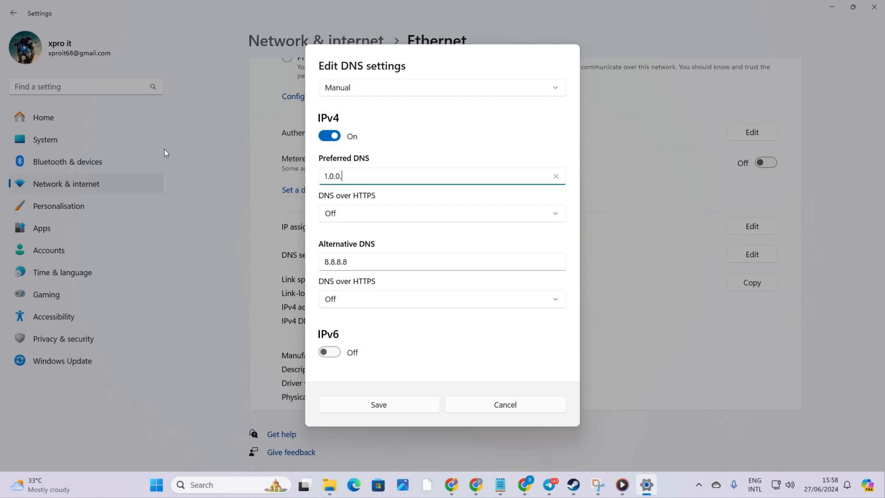
{"action": "type", "text": "1"}
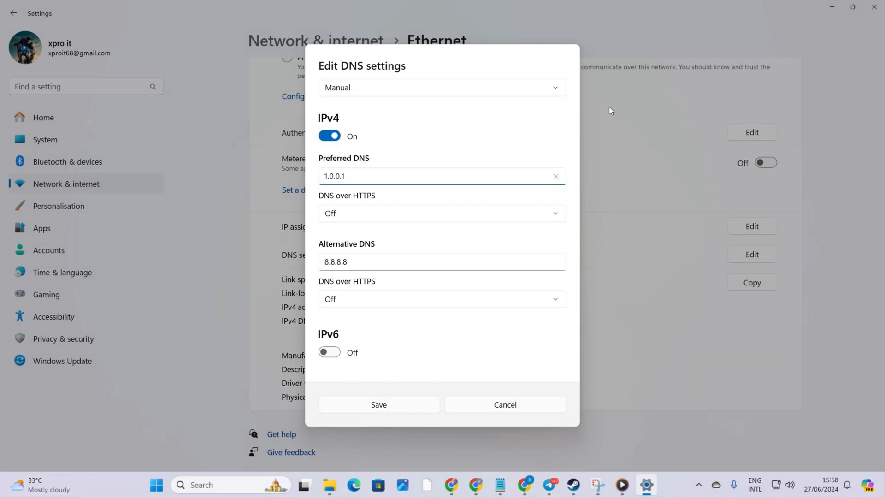
{"action": "left_click", "coordinate": [505, 404]}
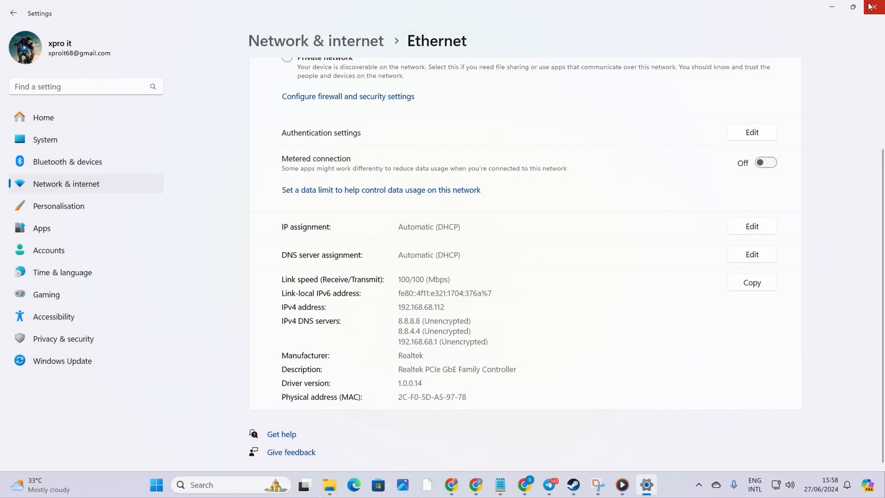
{"action": "left_click", "coordinate": [874, 8]}
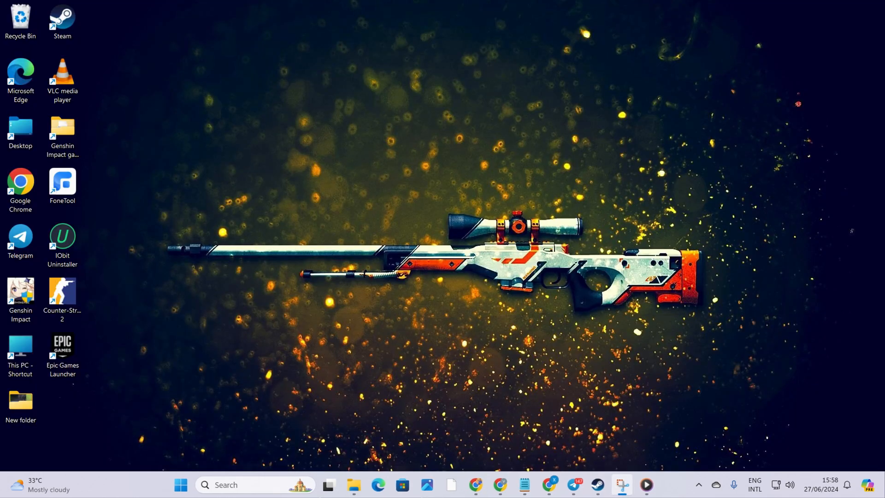